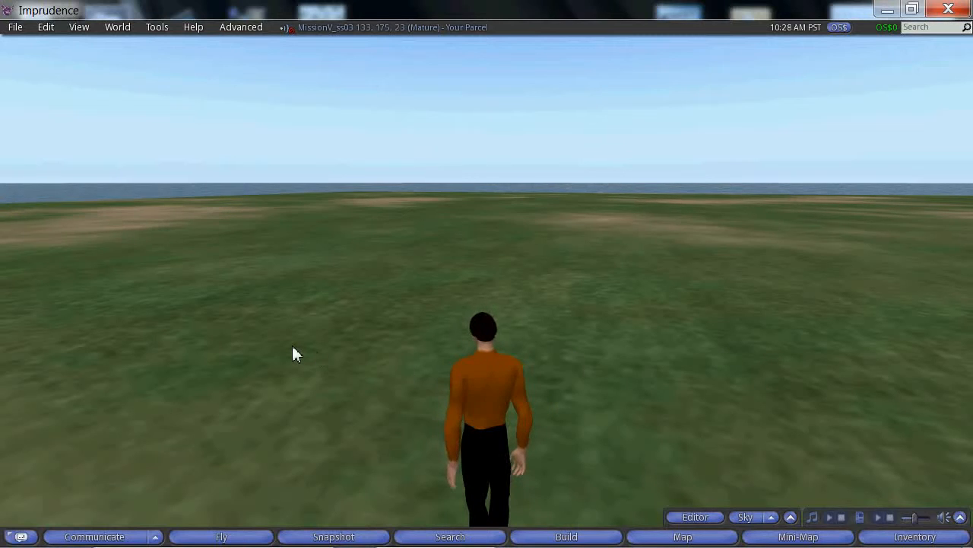
# - Rez a wooden cube on the grass beside the avatar and Shift-drag out a copy
pyautogui.click(566, 536)
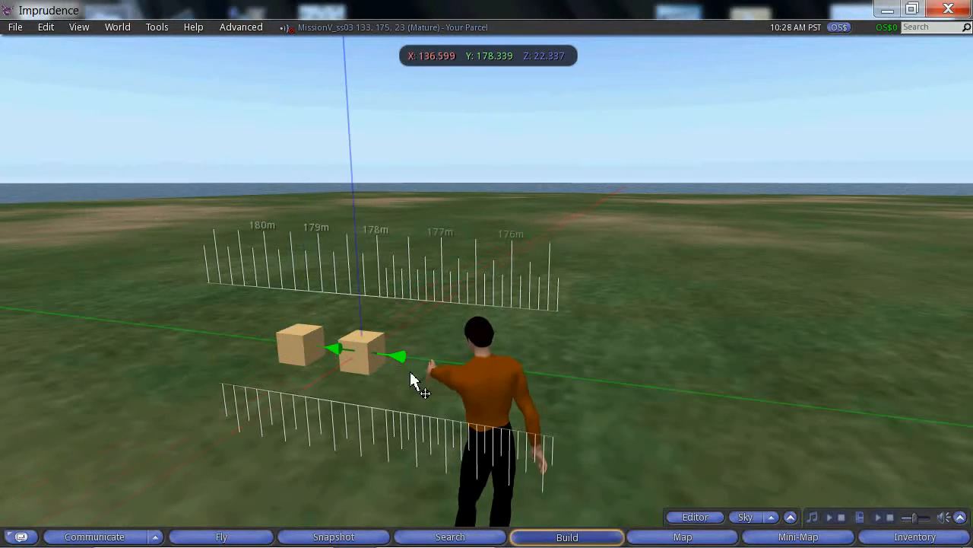
# - Copy the cubes up to eight, then select four and switch to rotating them
pyautogui.click(357, 361)
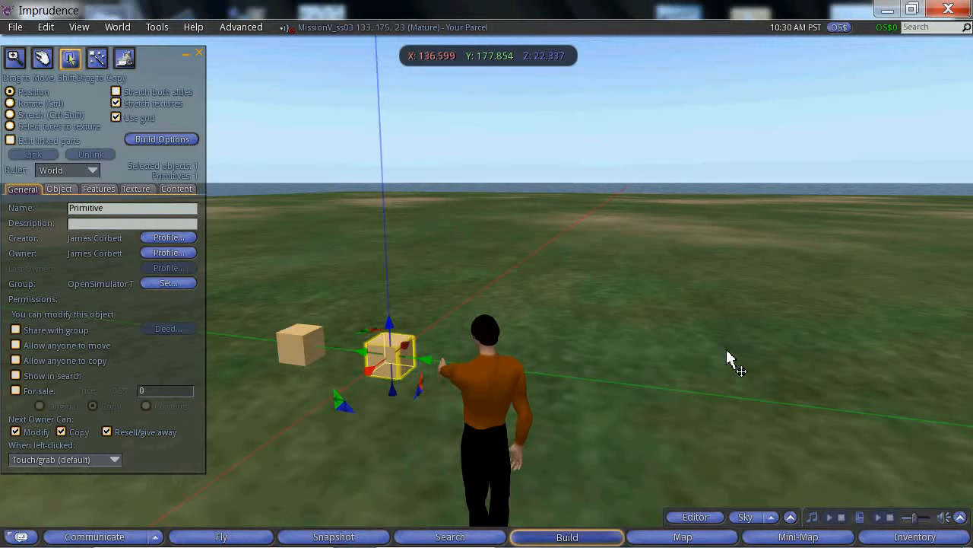
pyautogui.moveTo(685, 367)
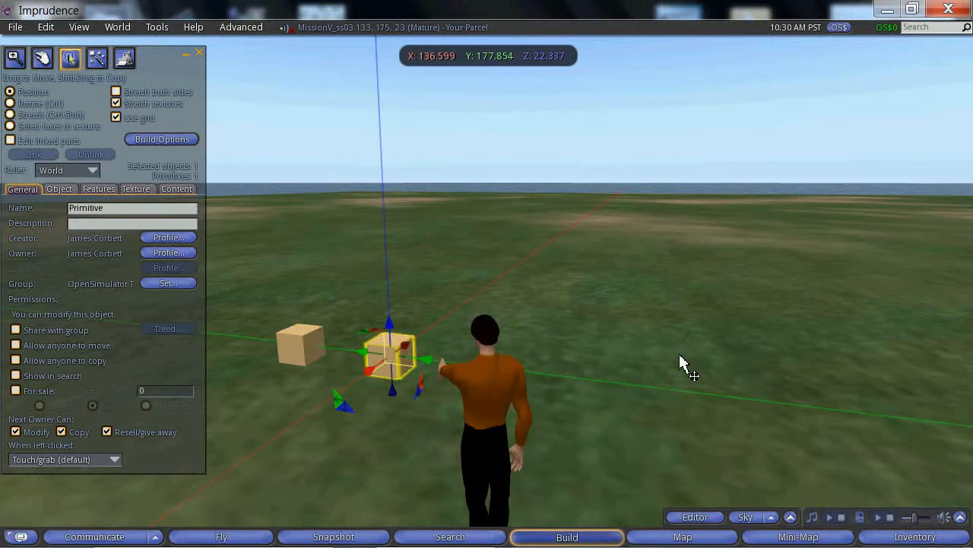
pyautogui.moveTo(304, 371)
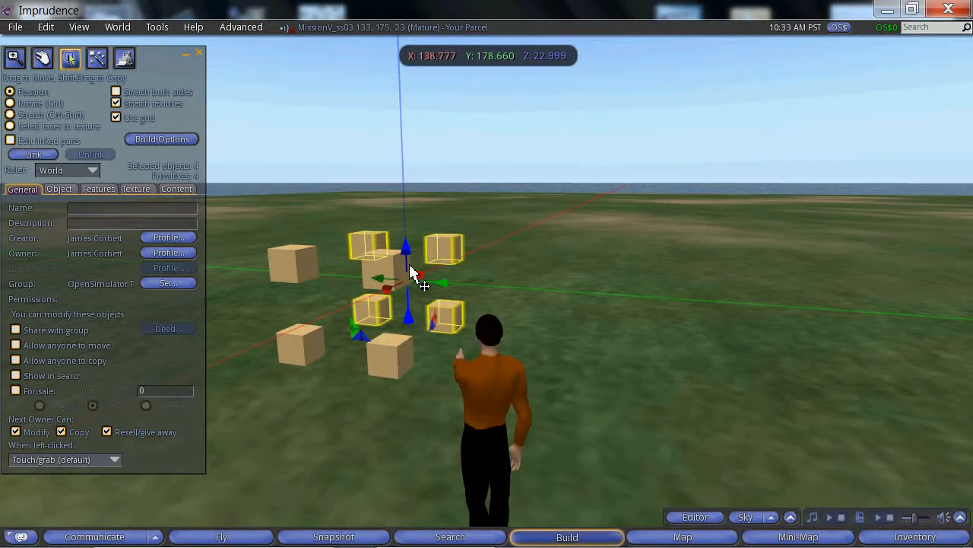
pyautogui.click(11, 104)
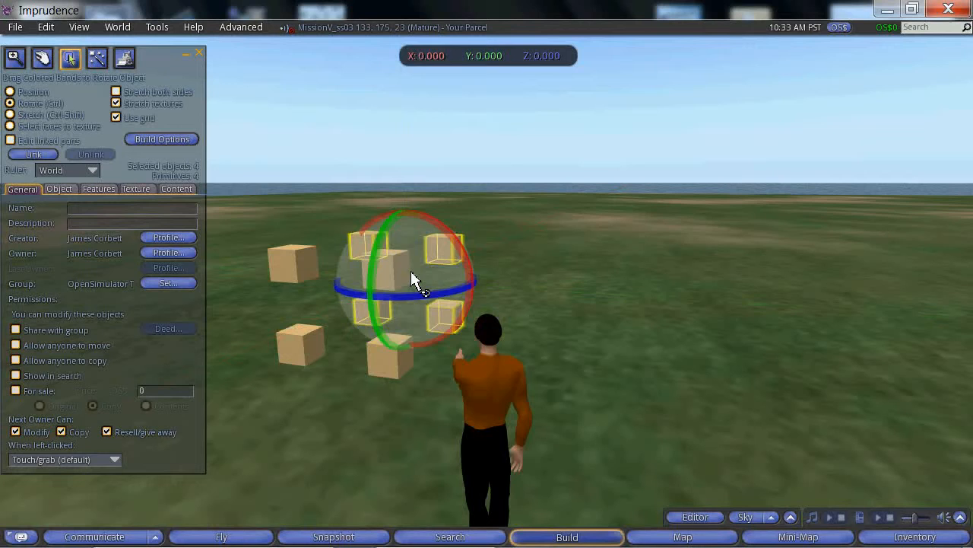
# - Rotate and move the cubes into four paired blocks, then select all eight
pyautogui.click(10, 91)
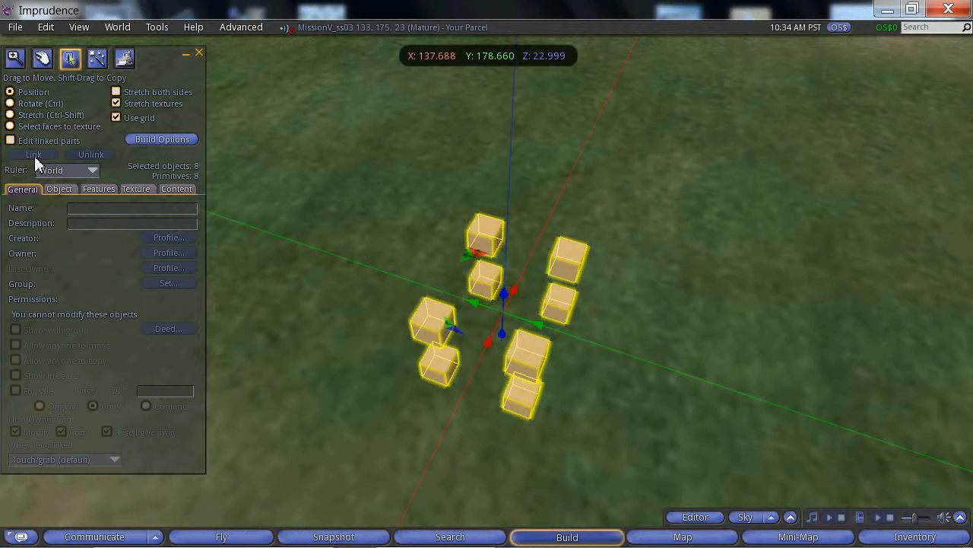
# - Link the eight cubes, name the object 'Cubes', and close the Build window
pyautogui.click(571, 262)
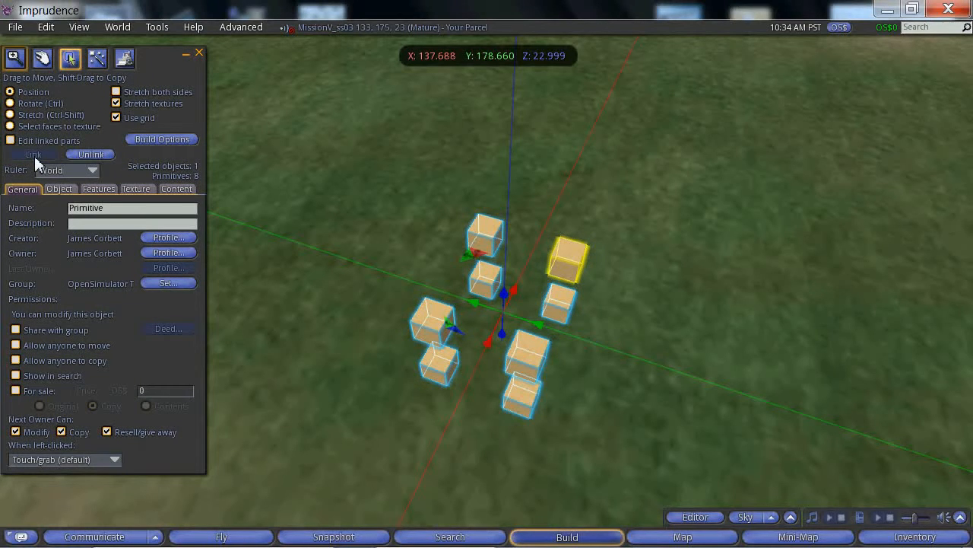
pyautogui.moveTo(137, 218)
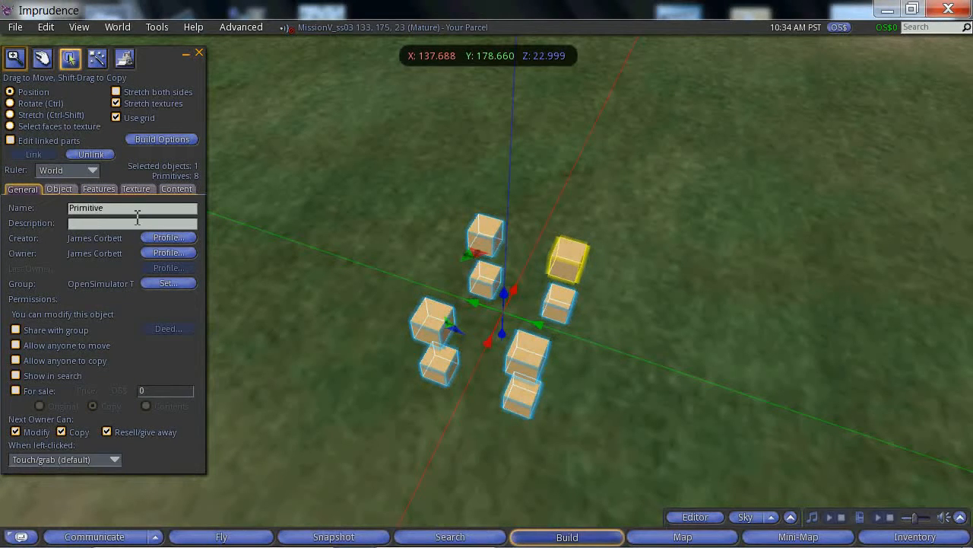
pyautogui.write('q')
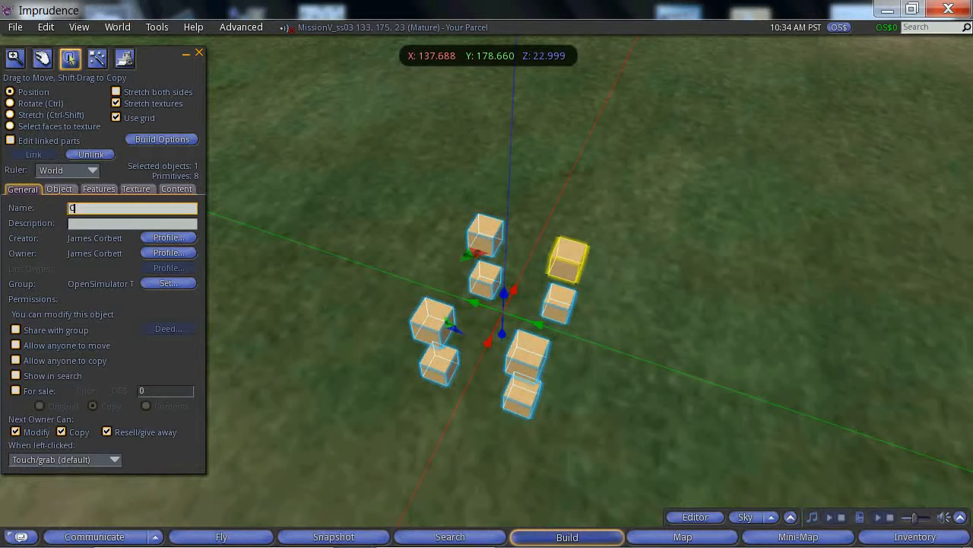
pyautogui.write('Cubes')
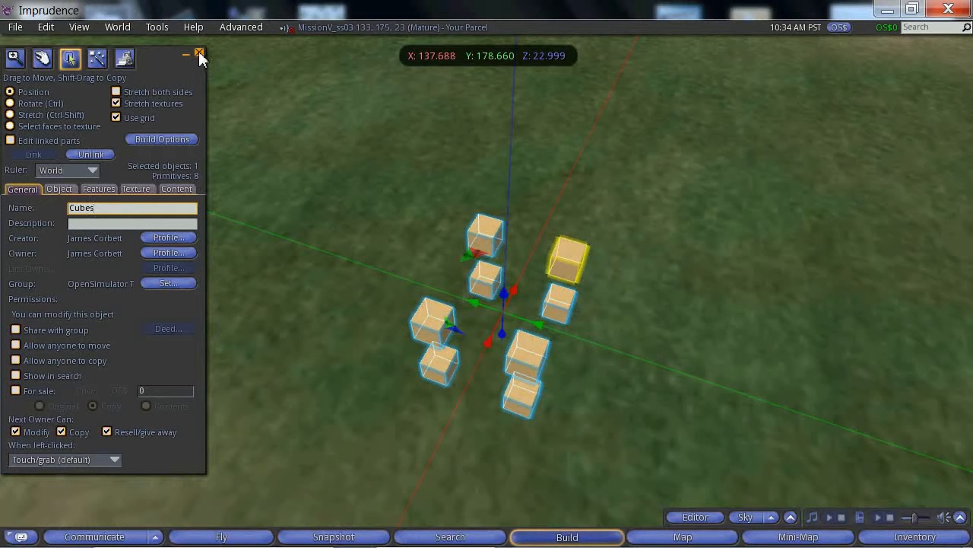
pyautogui.click(199, 53)
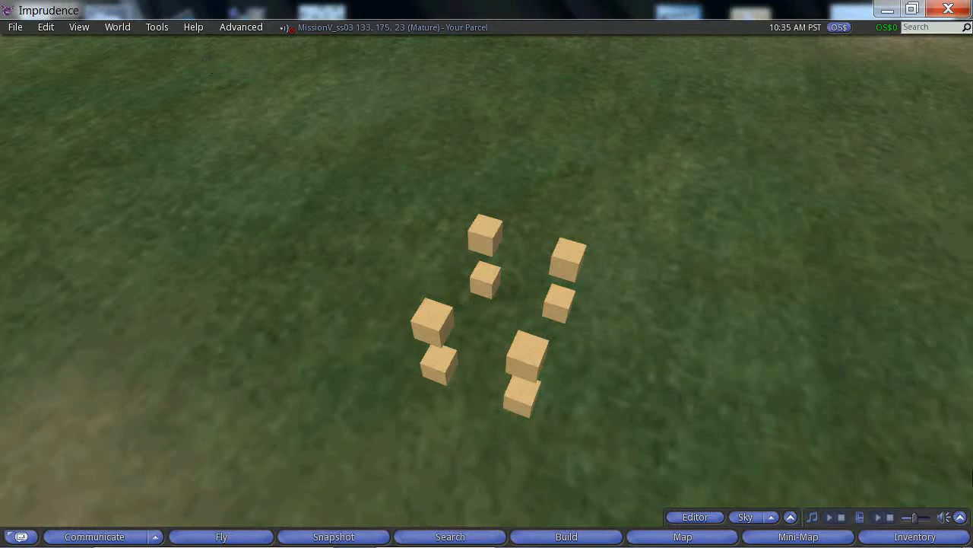
# - Take a copy of the Cubes object into inventory and find it under Objects
pyautogui.click(915, 537)
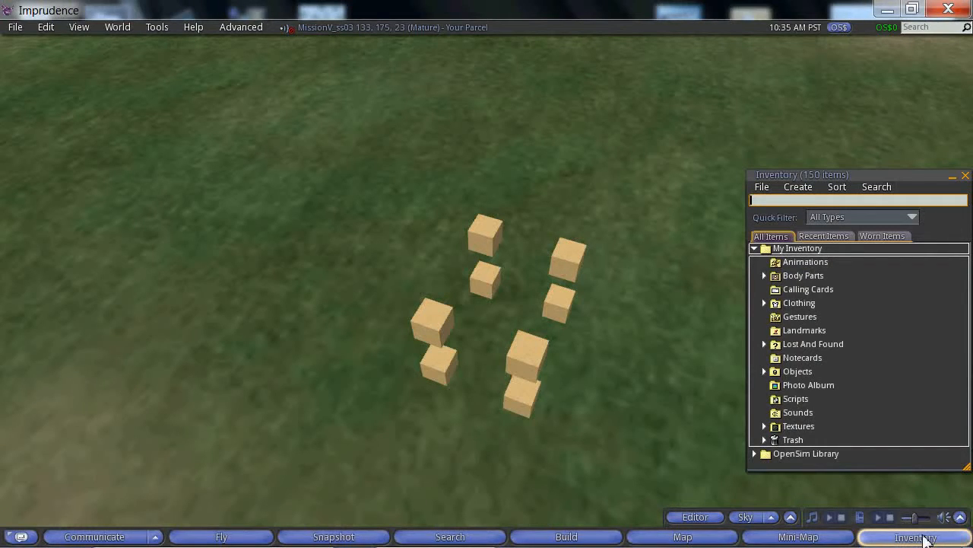
pyautogui.moveTo(539, 390)
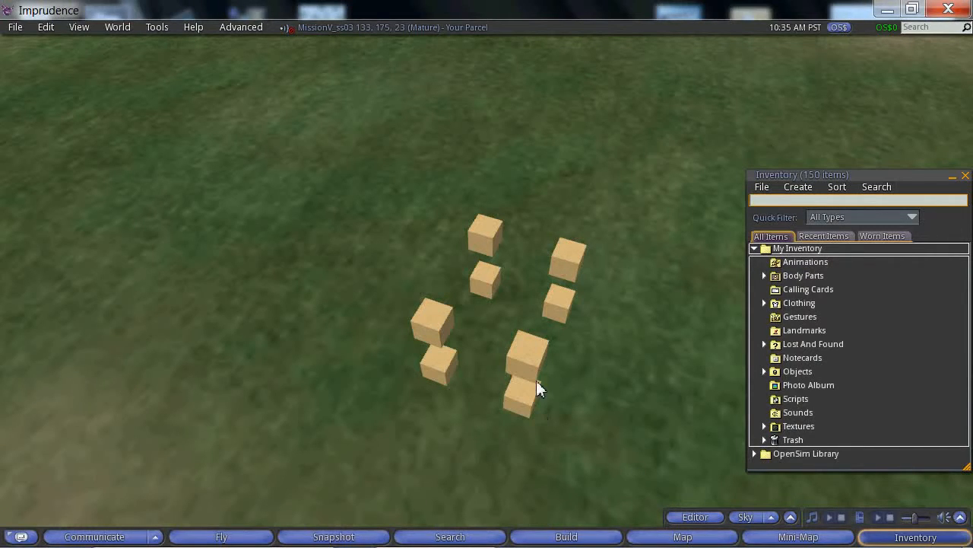
pyautogui.rightClick(522, 357)
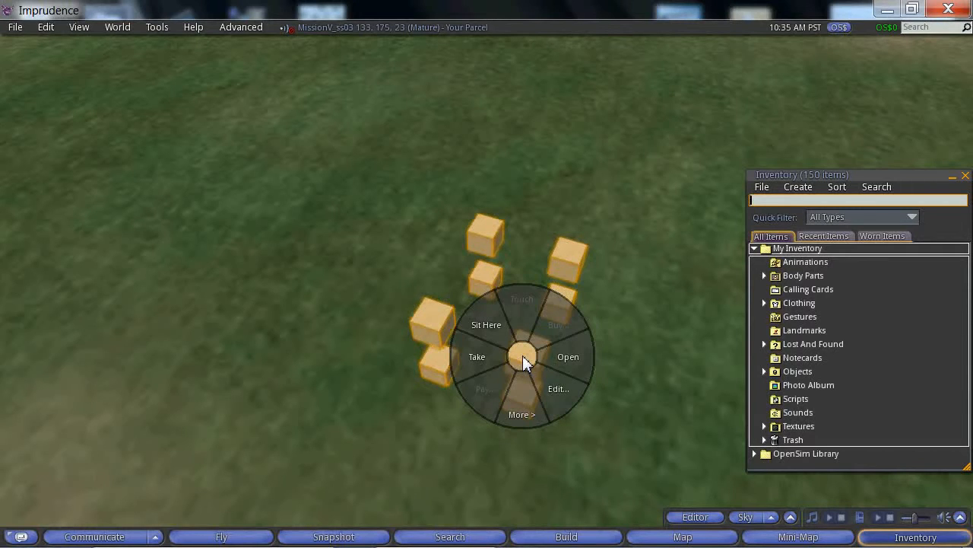
pyautogui.moveTo(527, 409)
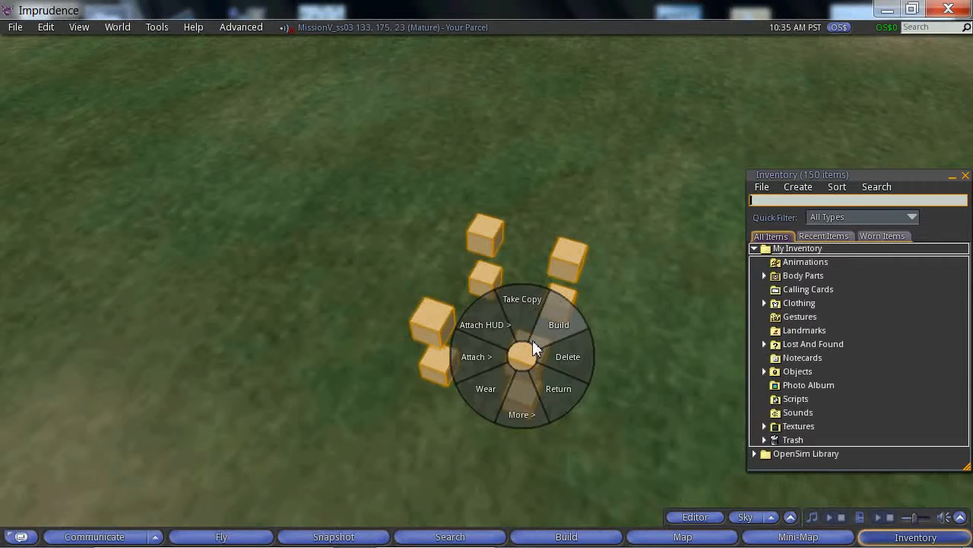
pyautogui.moveTo(524, 314)
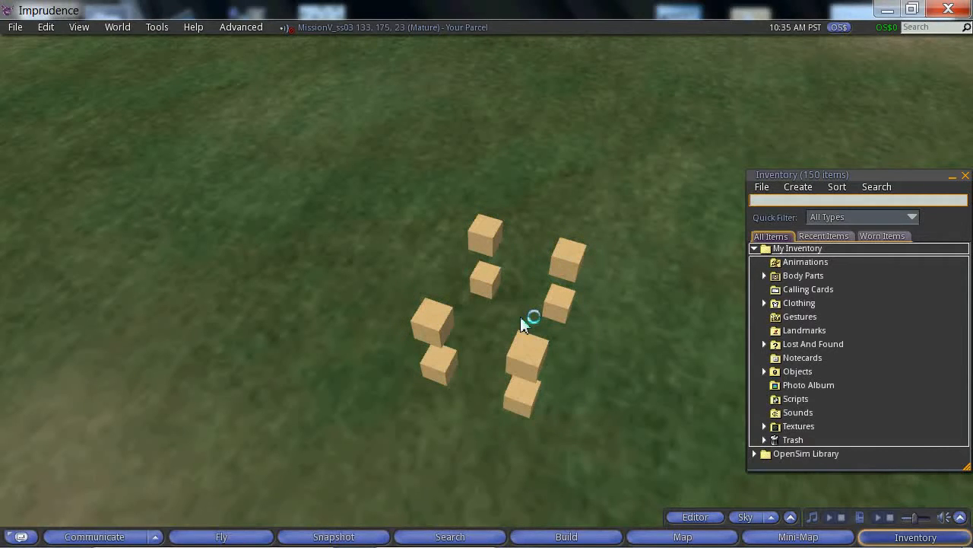
pyautogui.click(765, 371)
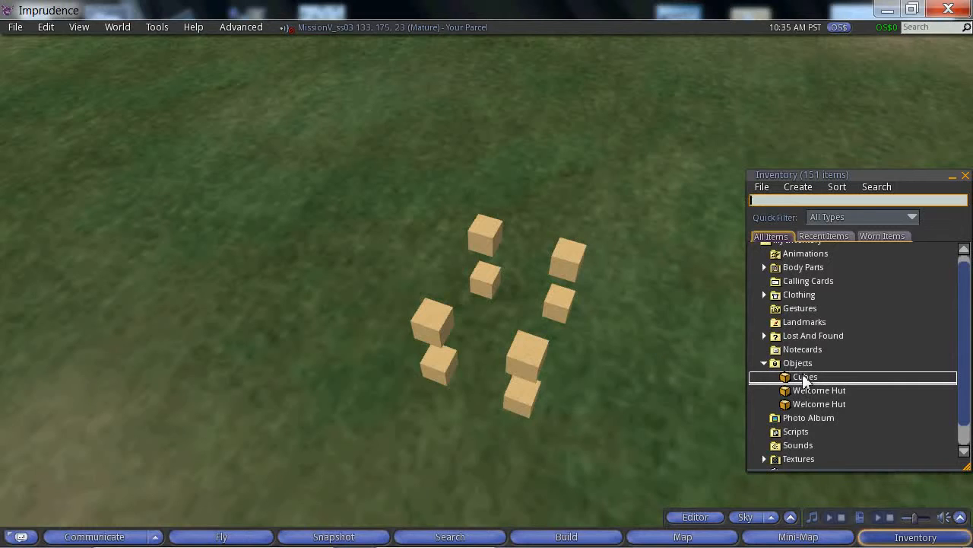
pyautogui.moveTo(804, 378)
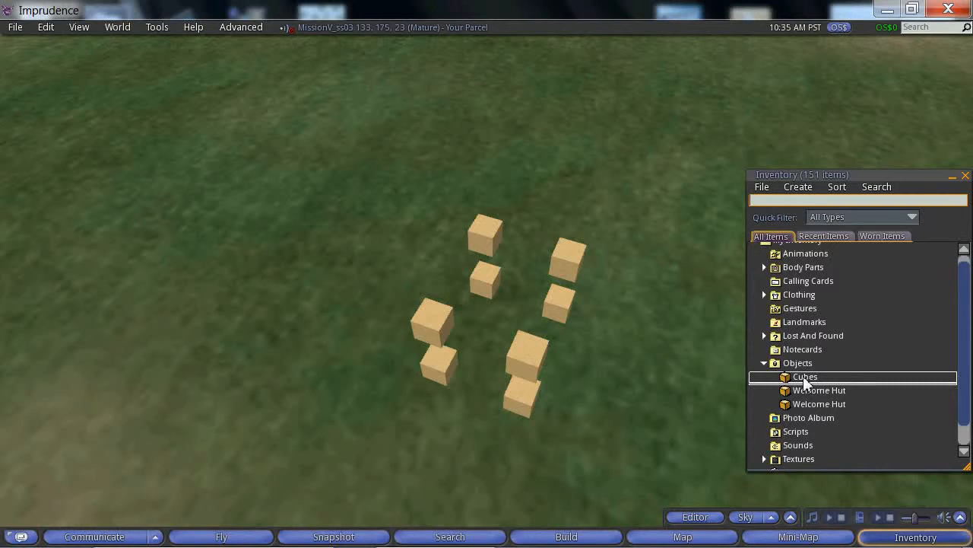